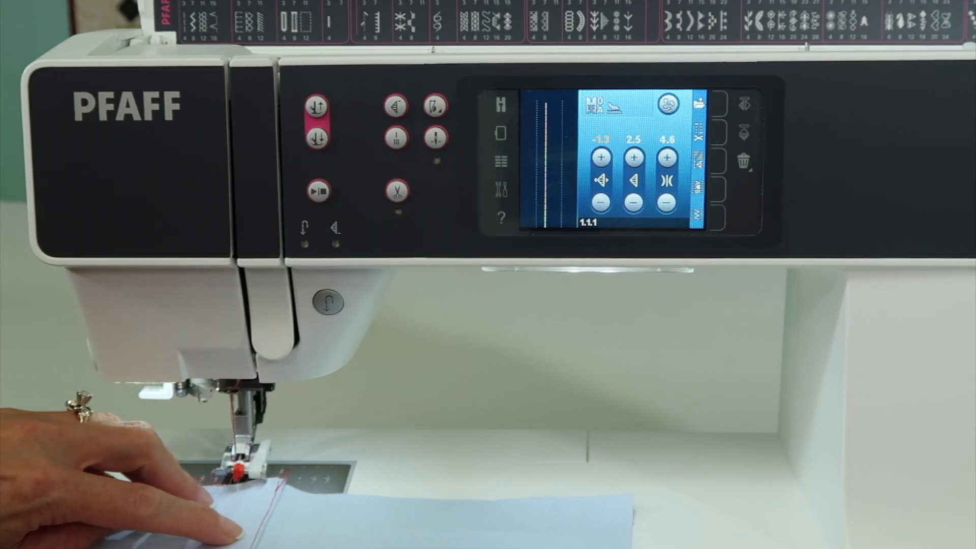
- Lower the straight stitch's needle position from -1.3 to -2.3, shifting it further left
click(603, 203)
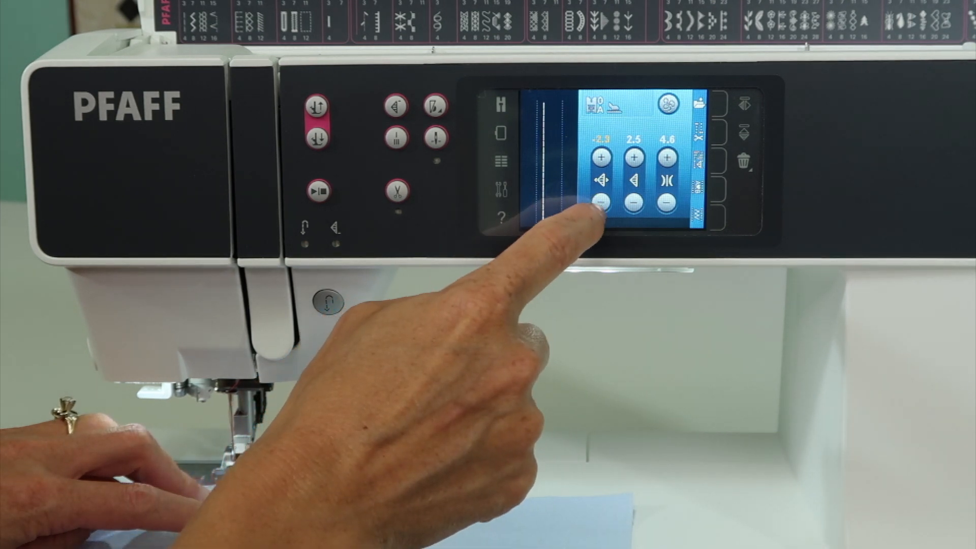